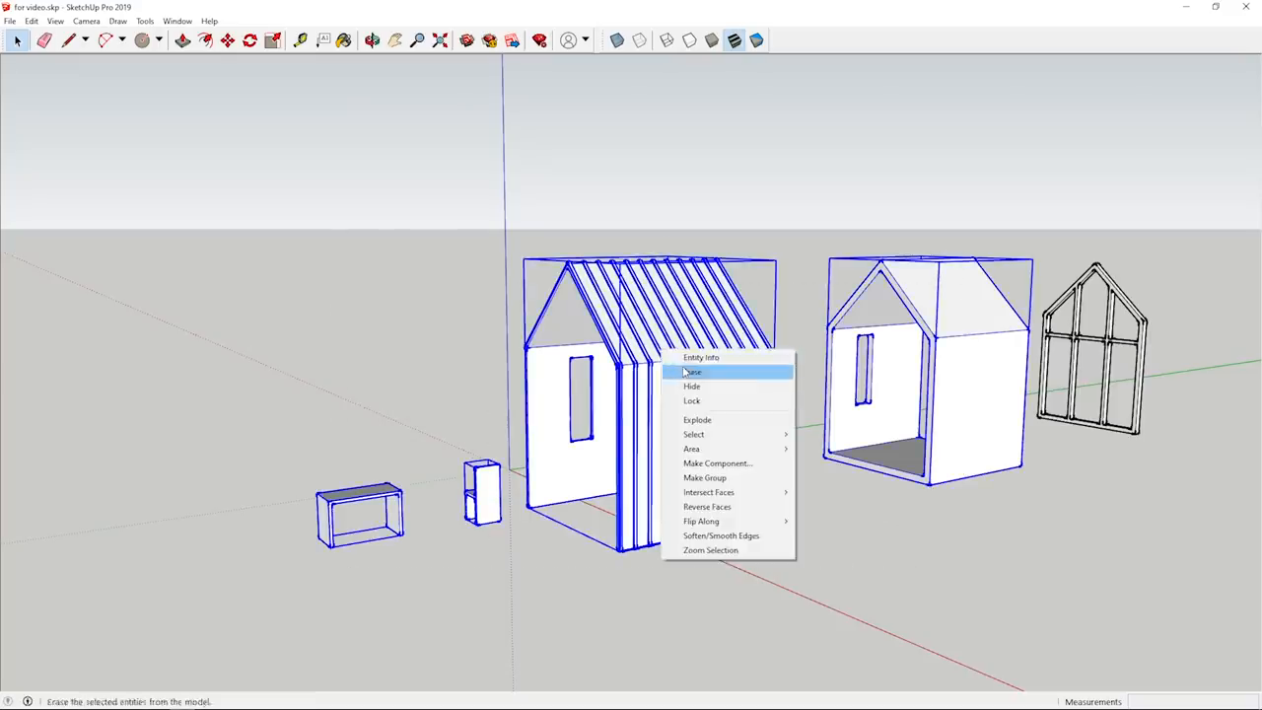
- Export the window frame alone as STL, undo the deletions, then isolate the house body
click(690, 373)
text(wi)
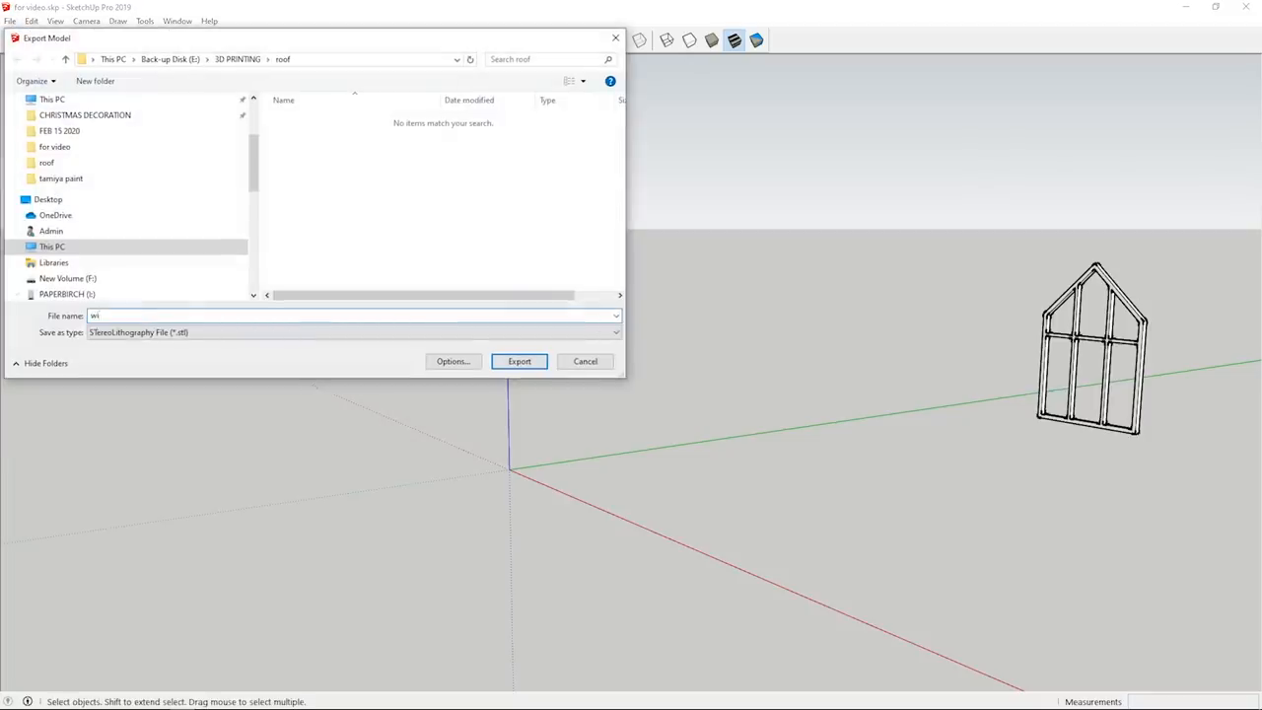
click(518, 361)
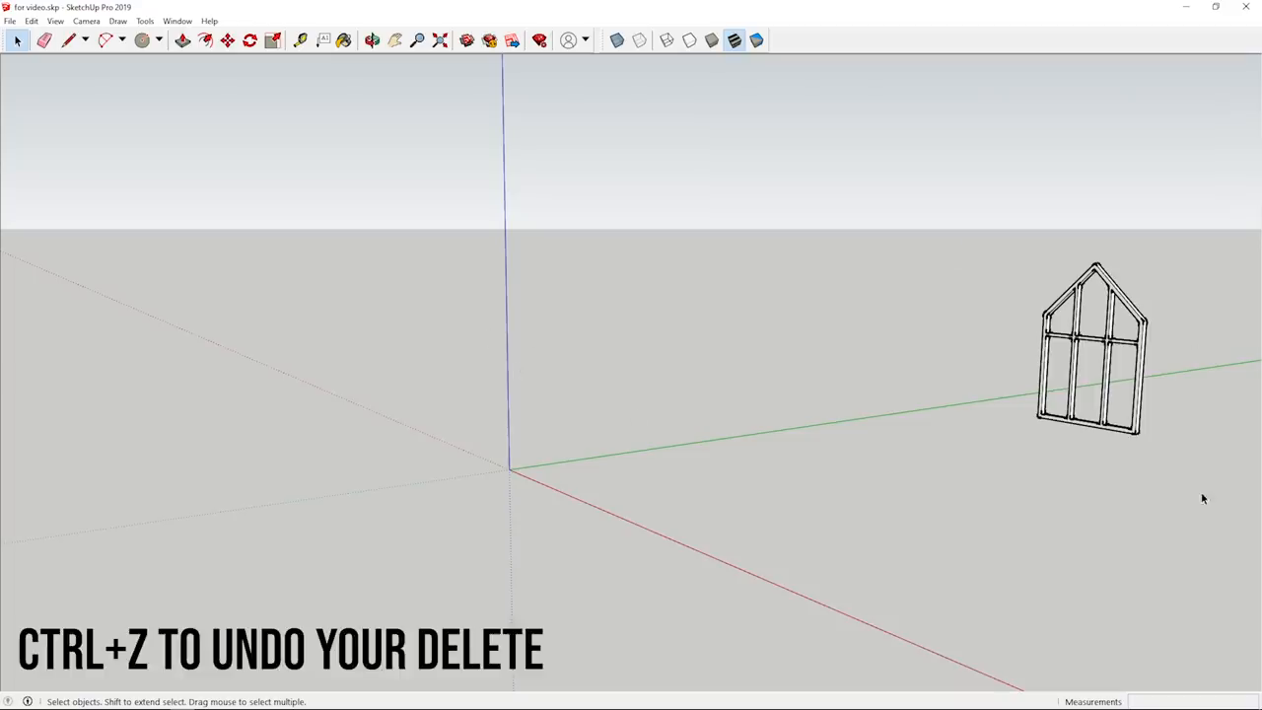
click(31, 20)
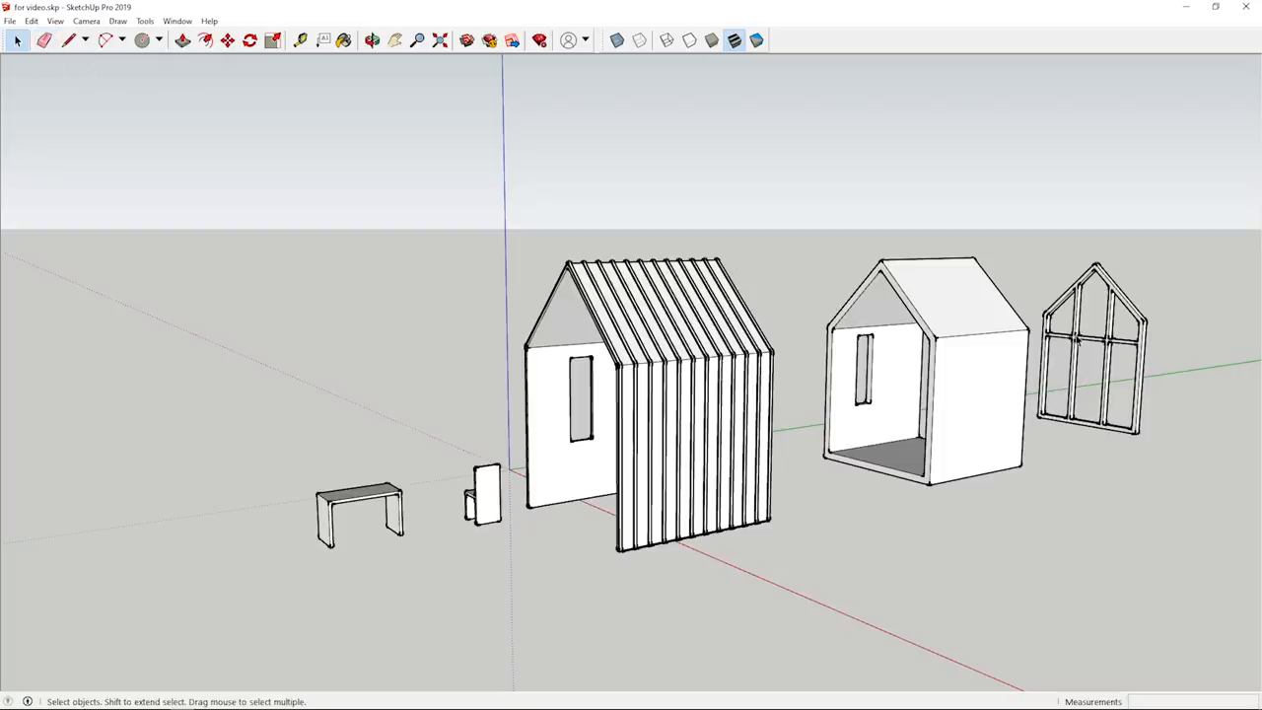
click(1088, 351)
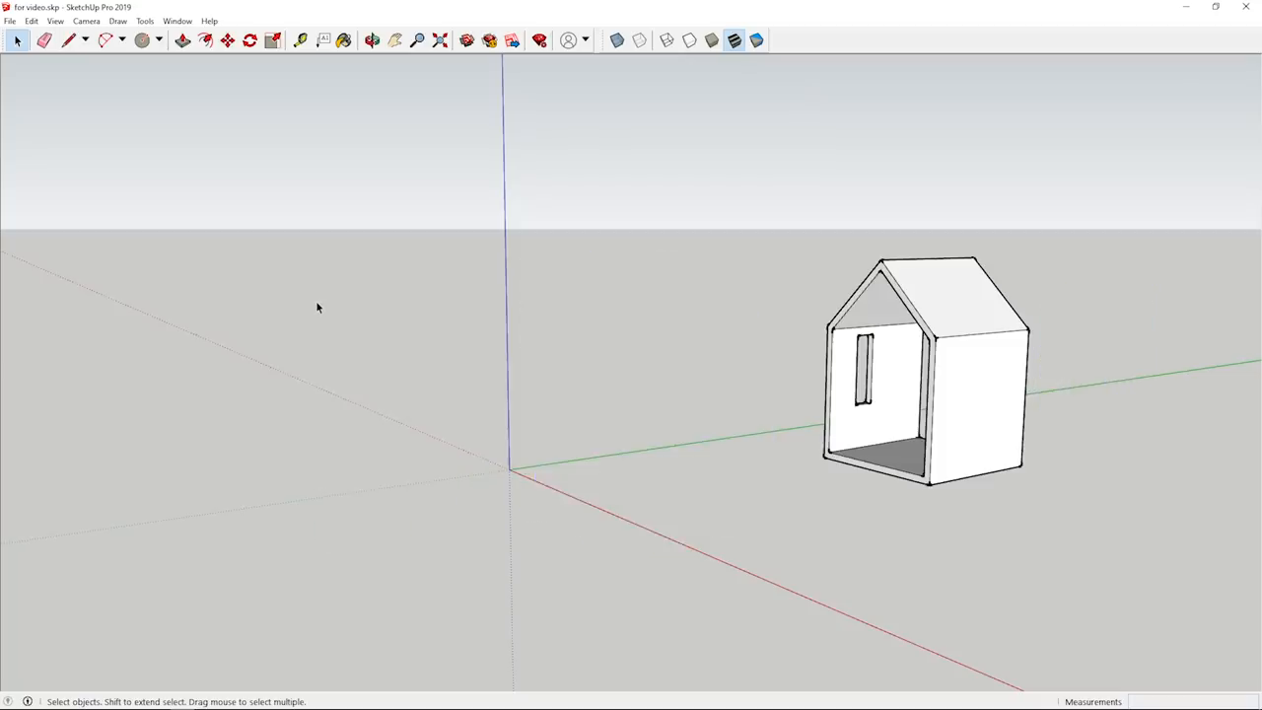
- Export the house body as the STL file 'frame', then launch Ultimaker Cura
click(9, 20)
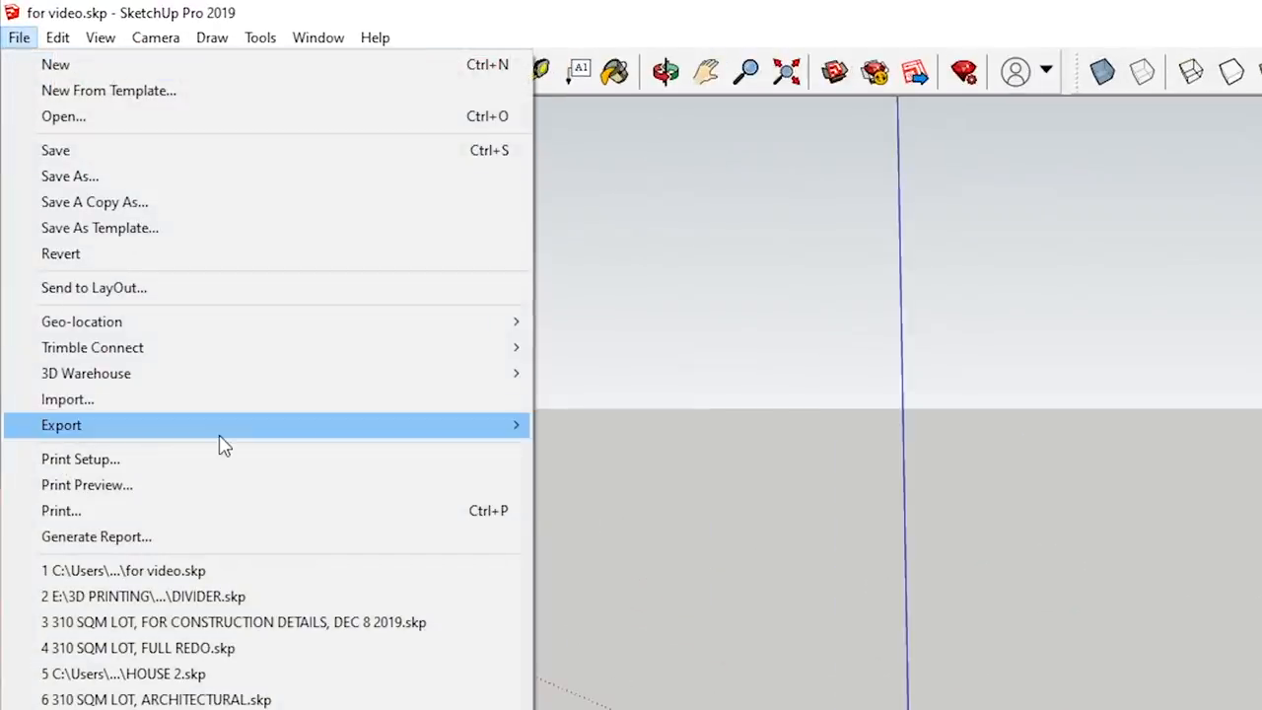
click(61, 424)
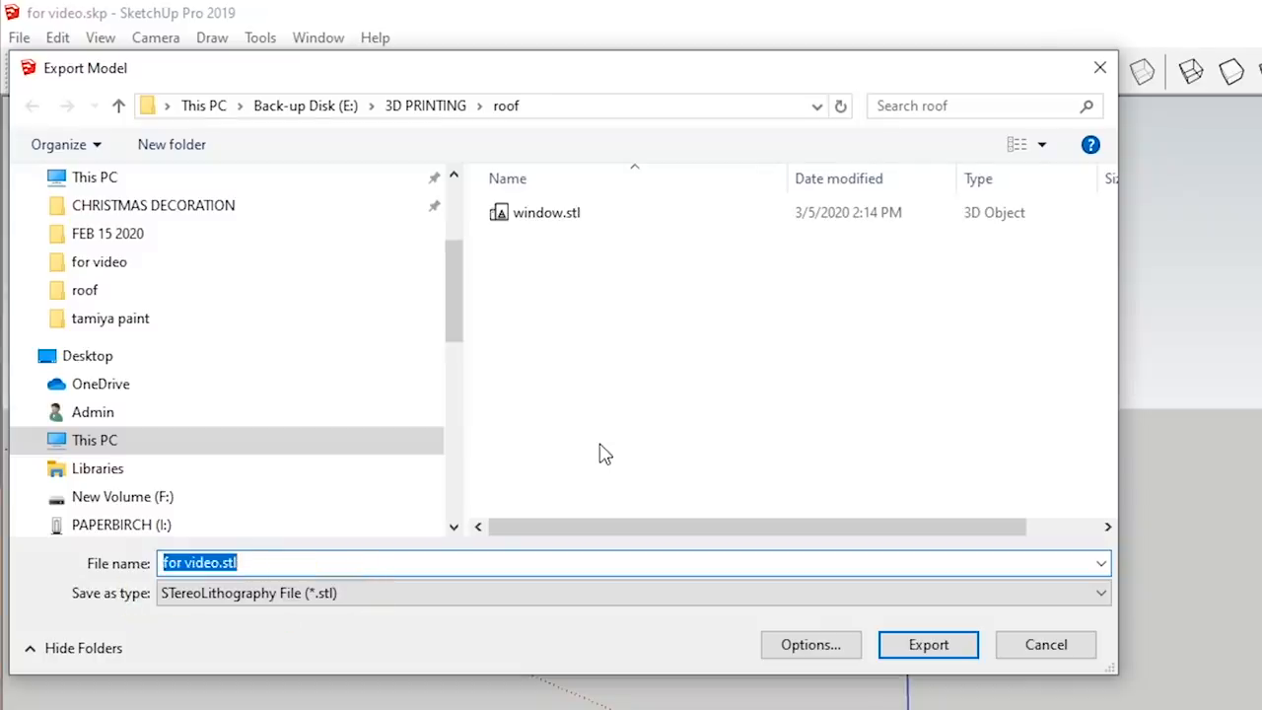
text(frame)
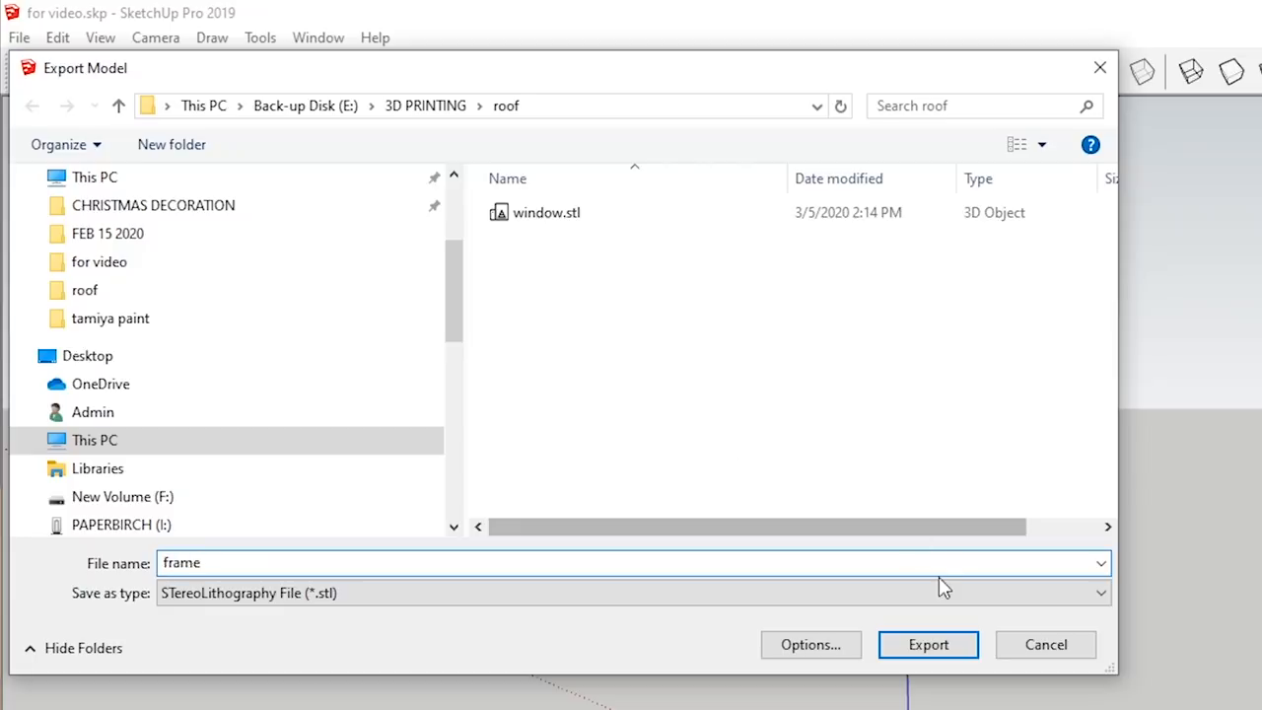
click(926, 642)
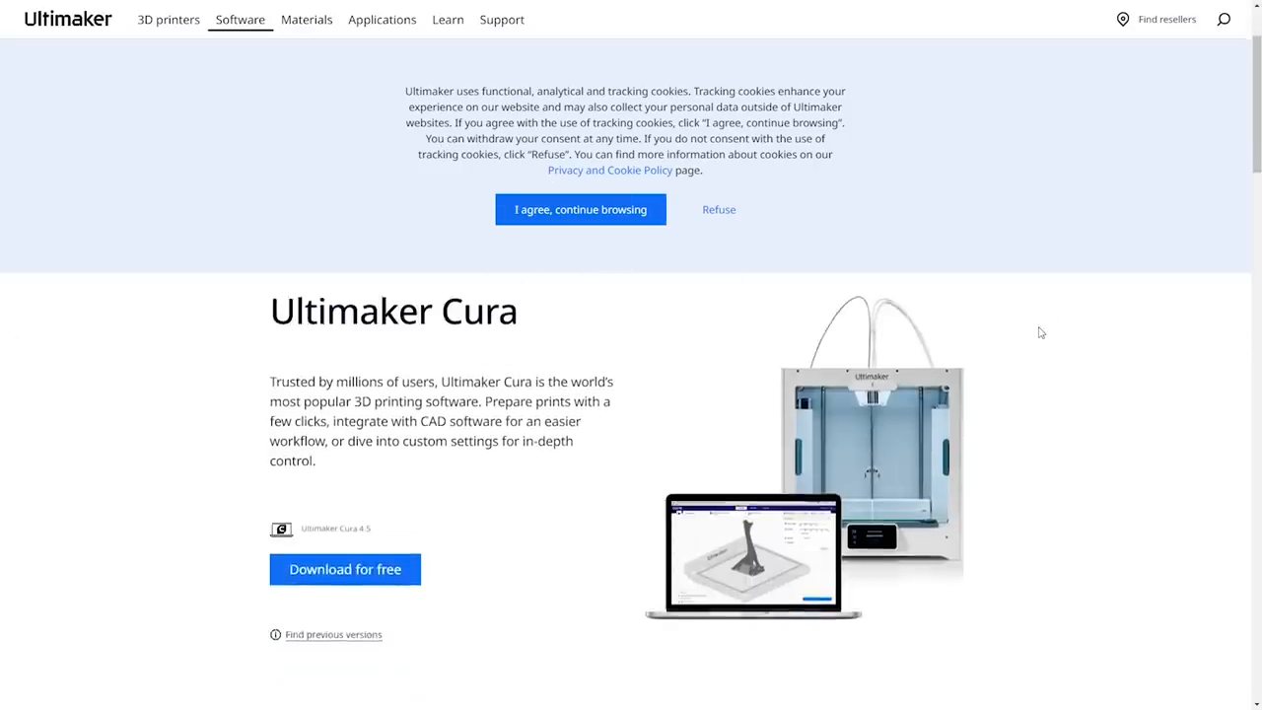
click(343, 568)
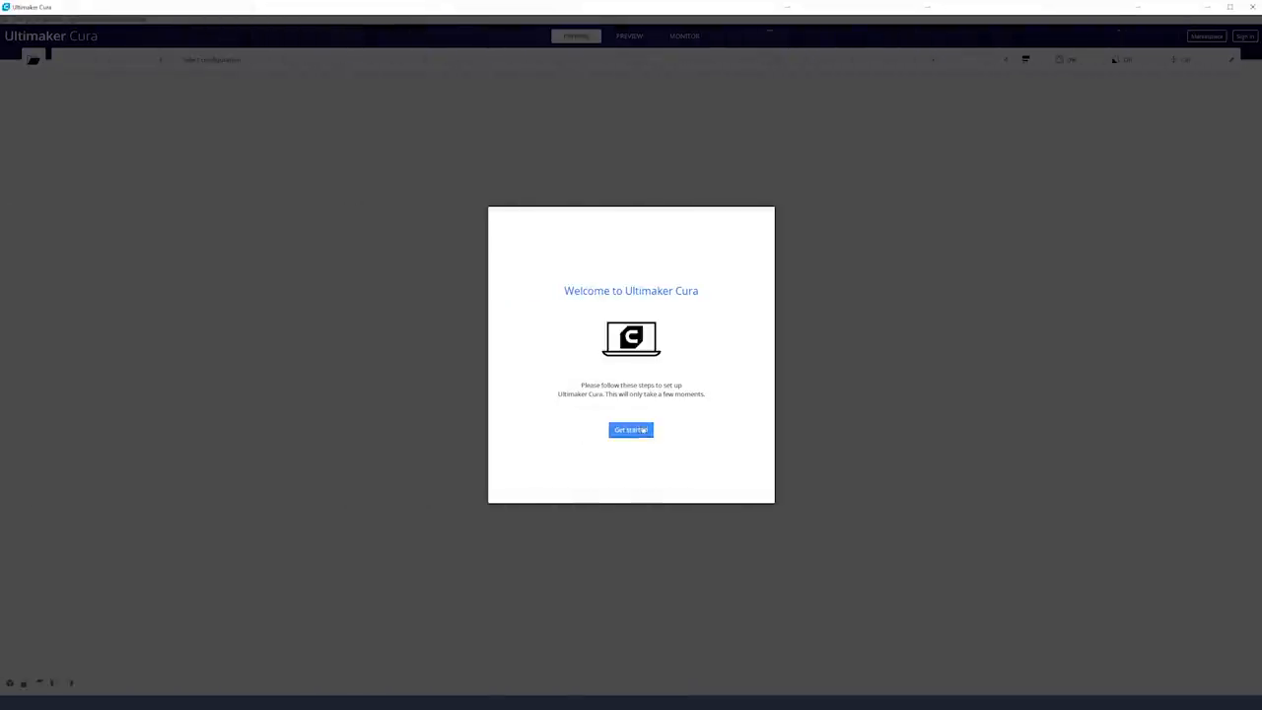
- Complete Cura's first-run setup with a Creality Ender-3 and default machine settings, without signing in
click(631, 429)
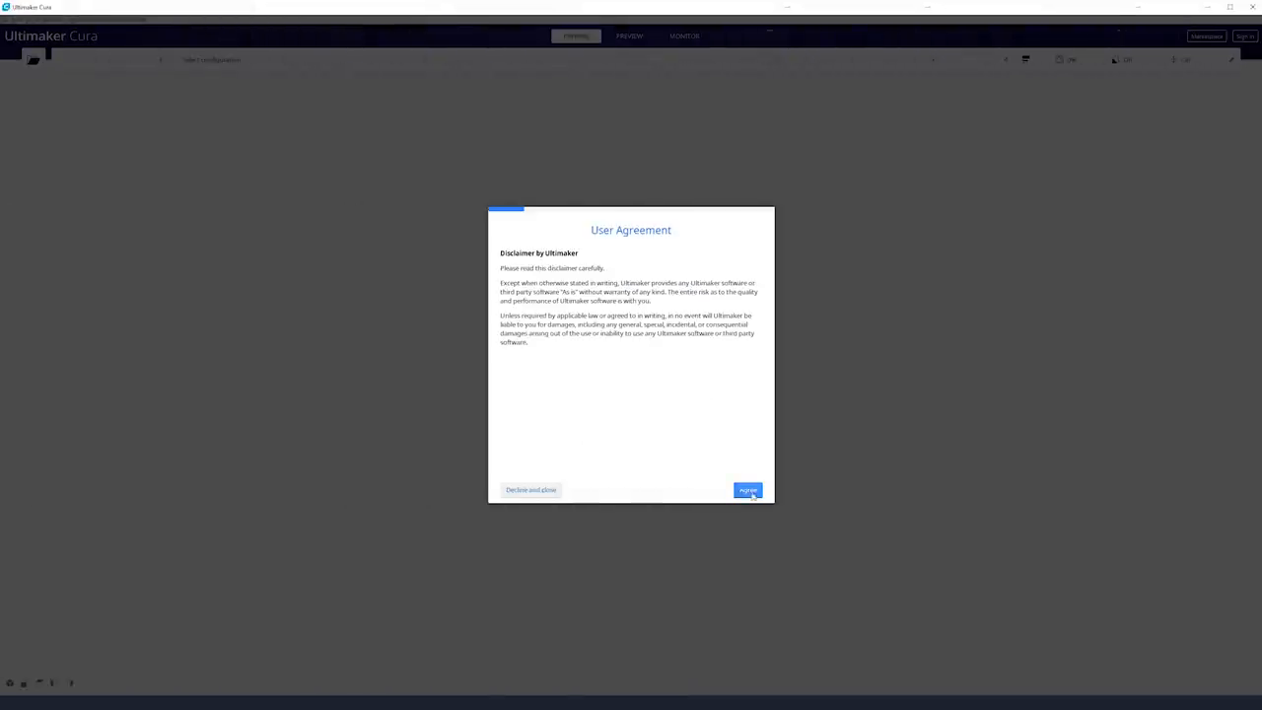
click(747, 489)
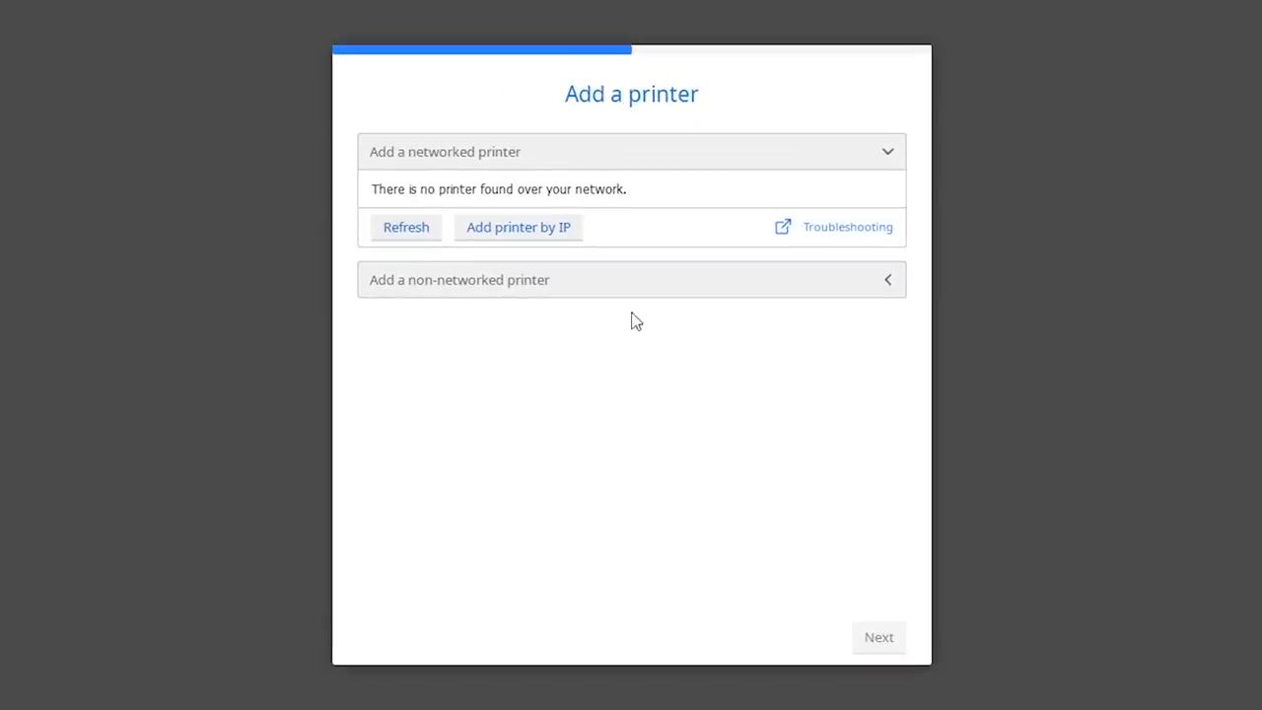
click(631, 280)
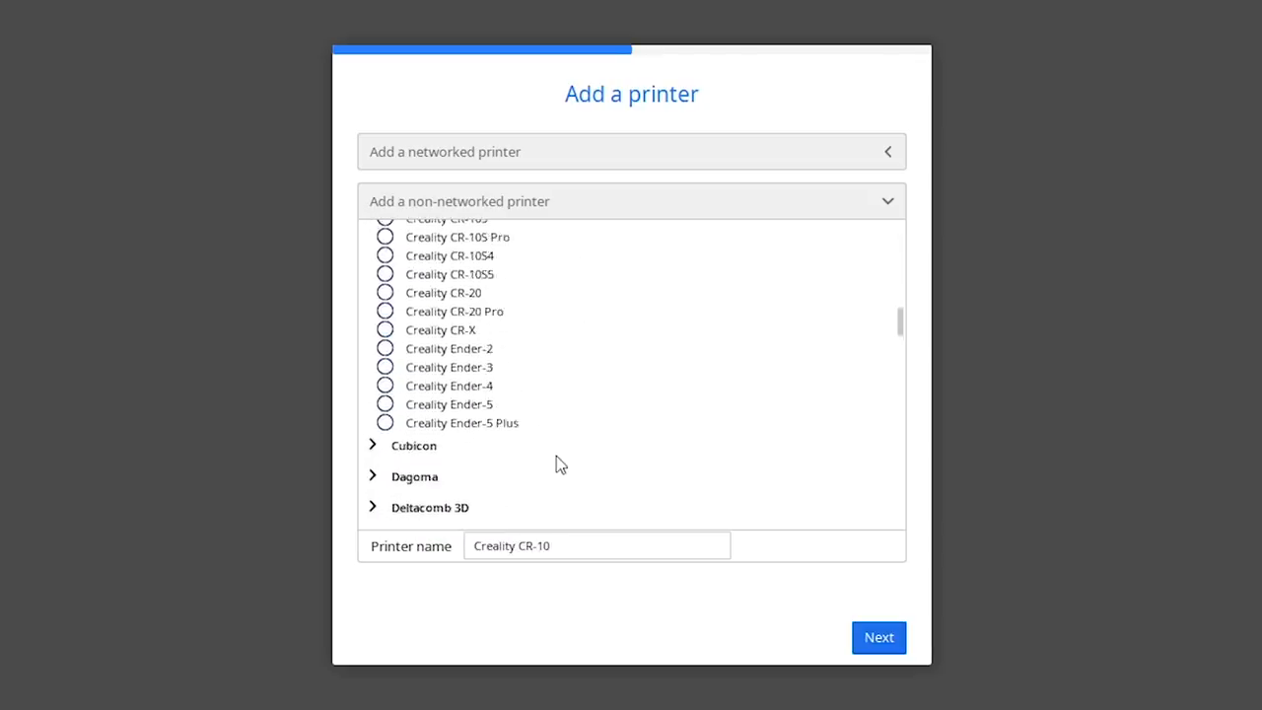
click(385, 366)
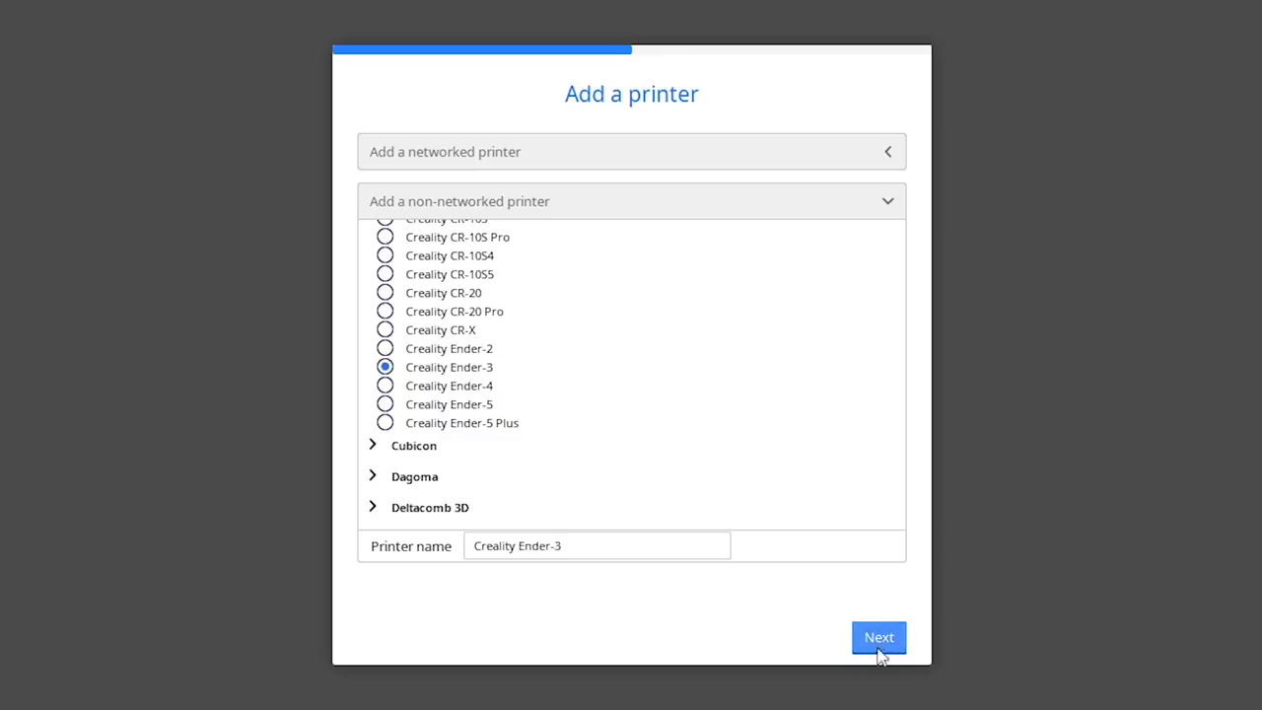
click(877, 636)
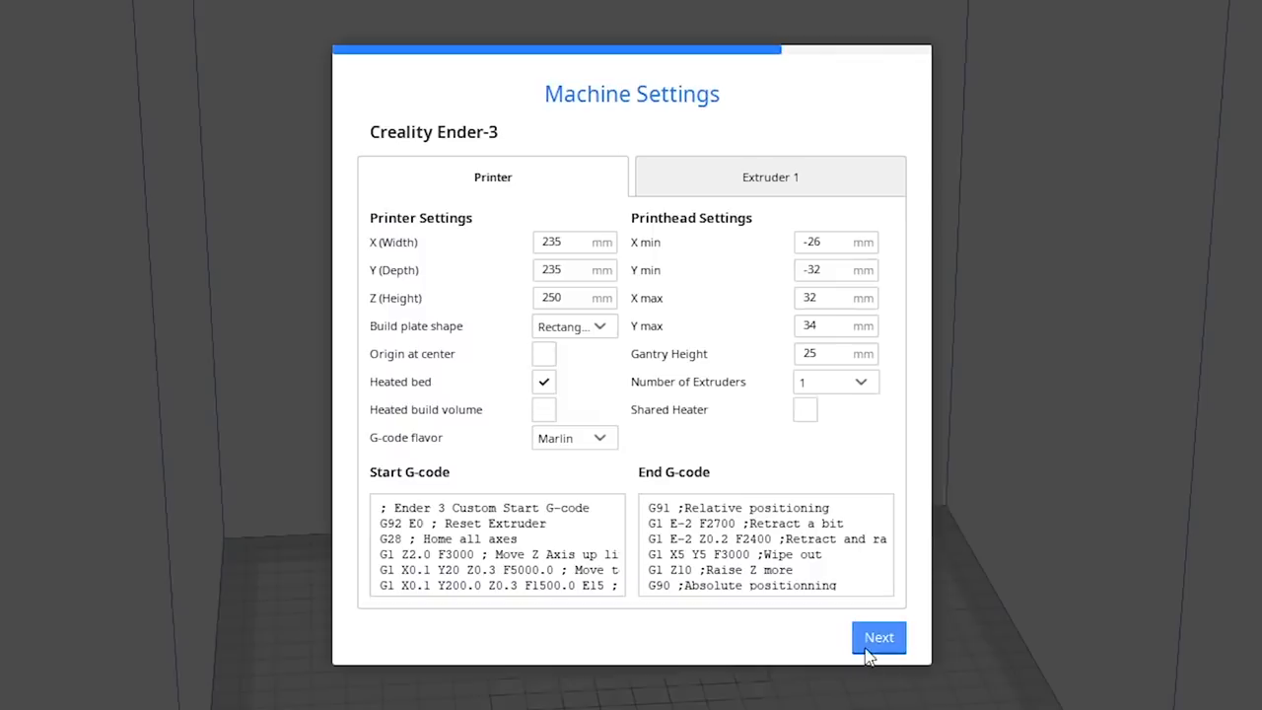
click(877, 637)
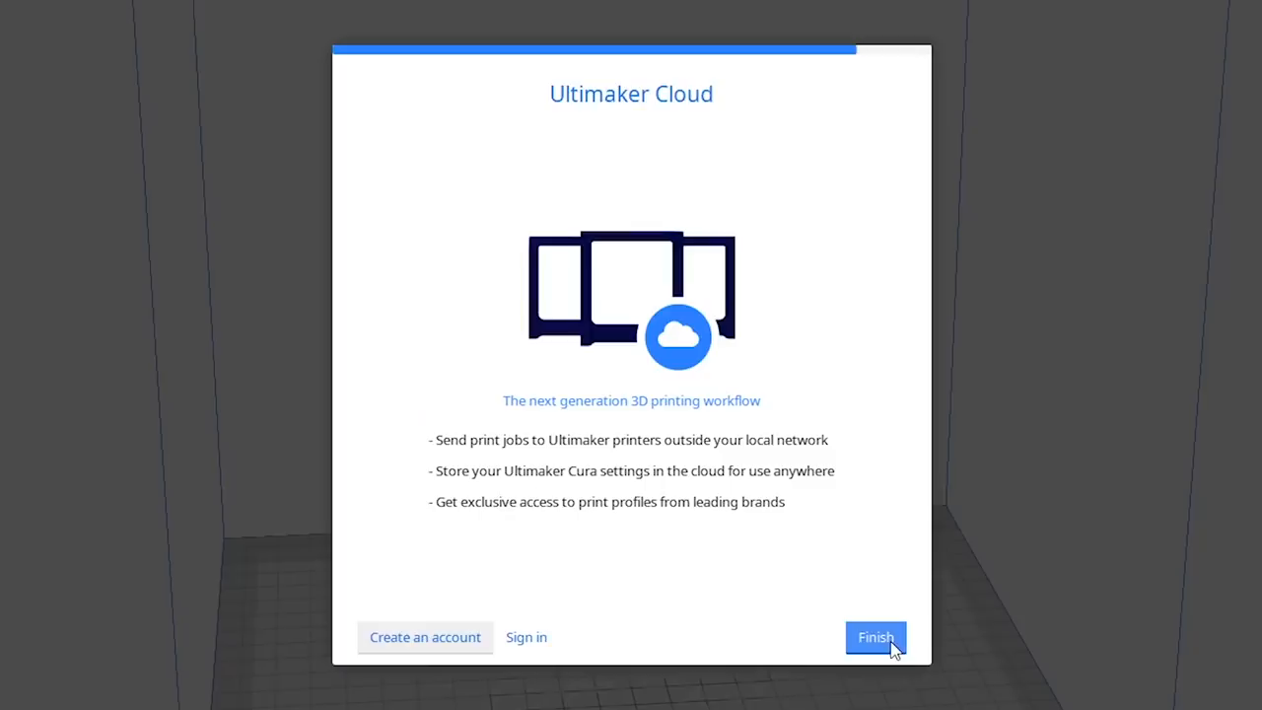
click(875, 637)
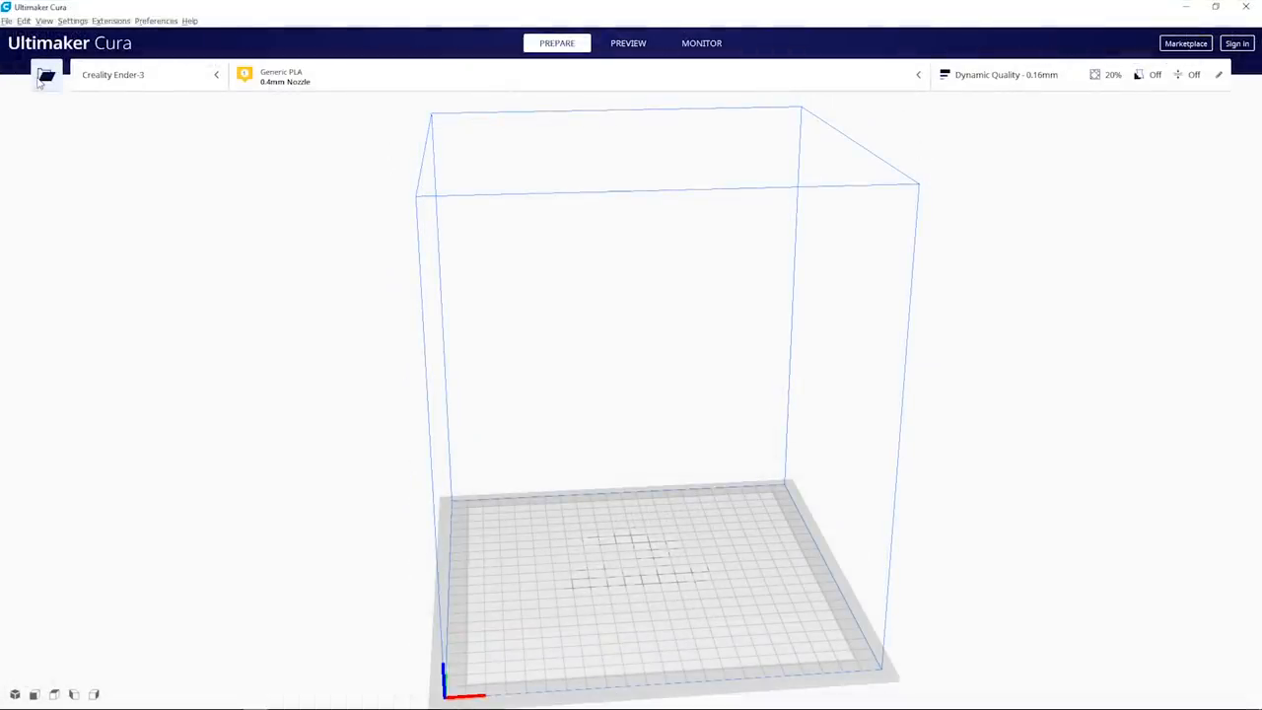
- Bring up the roof folder's STL files in Cura's file-open dialog
click(45, 75)
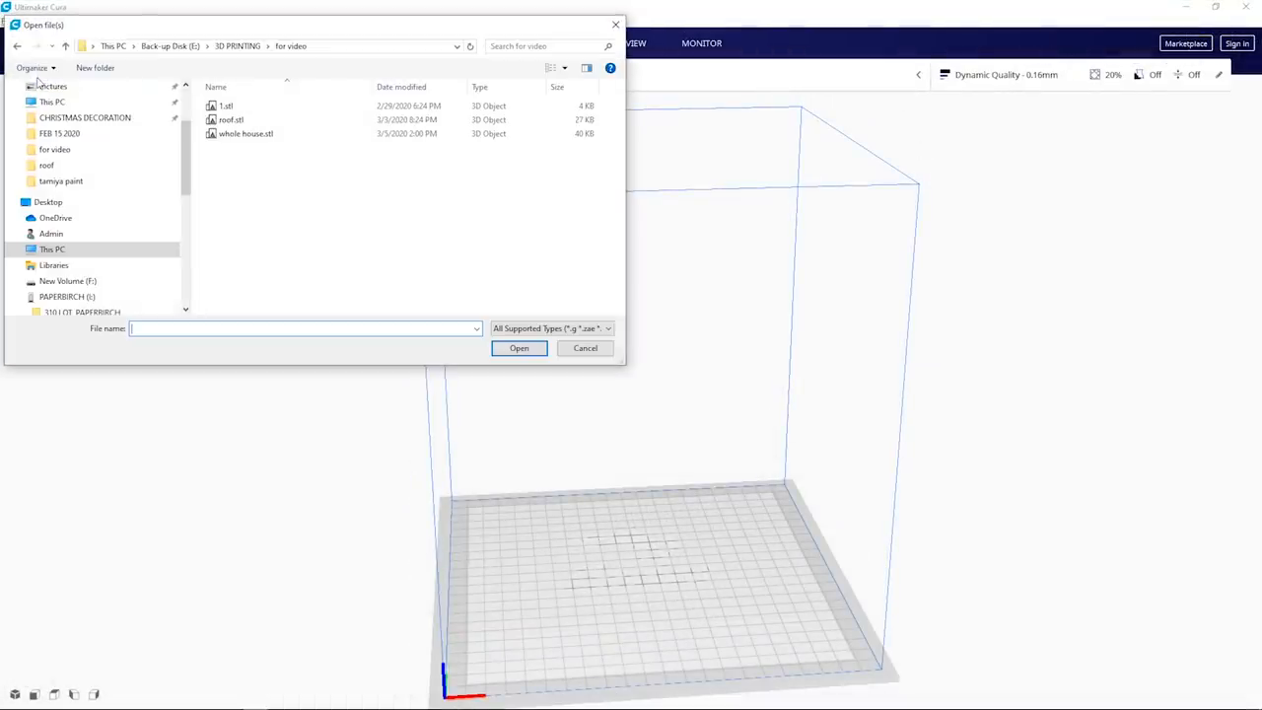
double_click(48, 166)
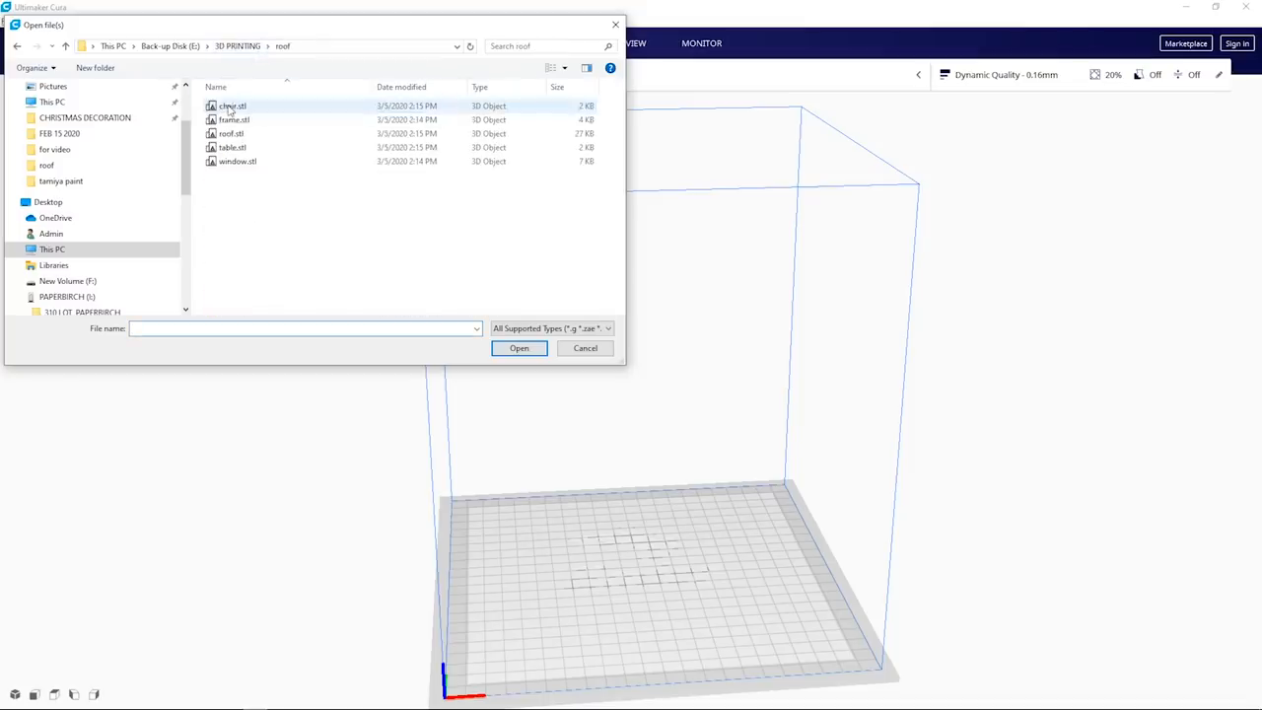